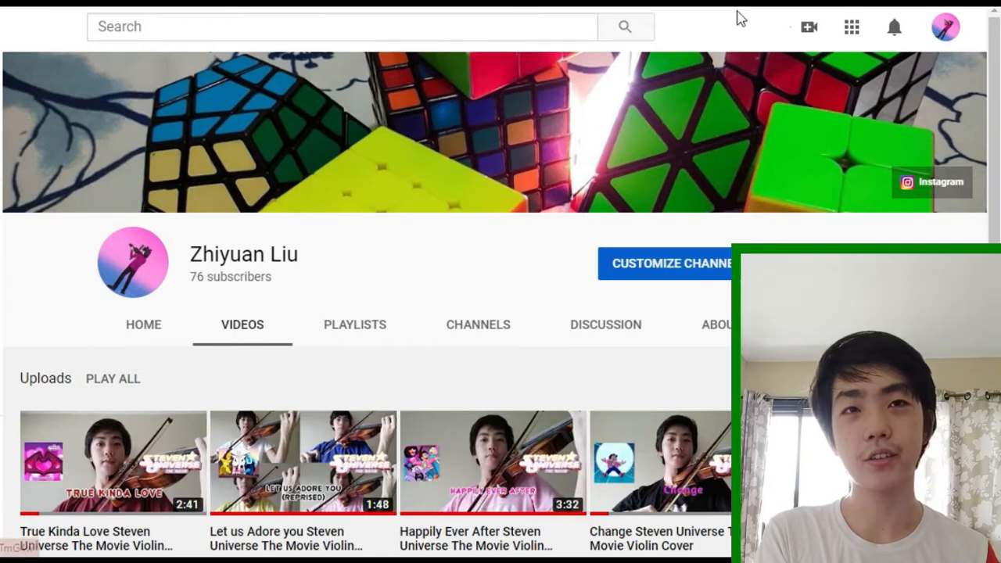
Search 'drift away steven universe', like the Change violin cover and subscribe to its channel.
text(drift away steven universe)
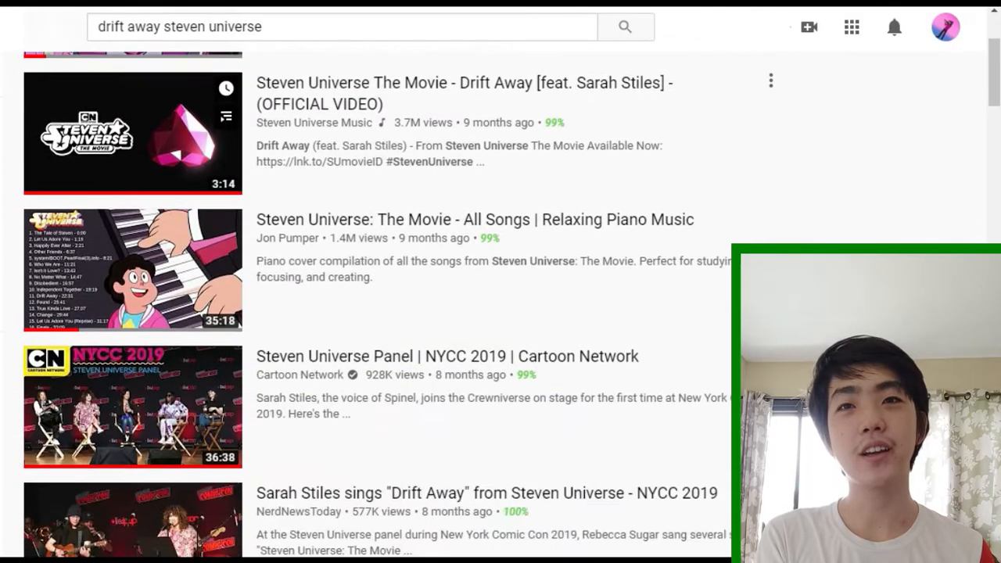
scroll(down, 3)
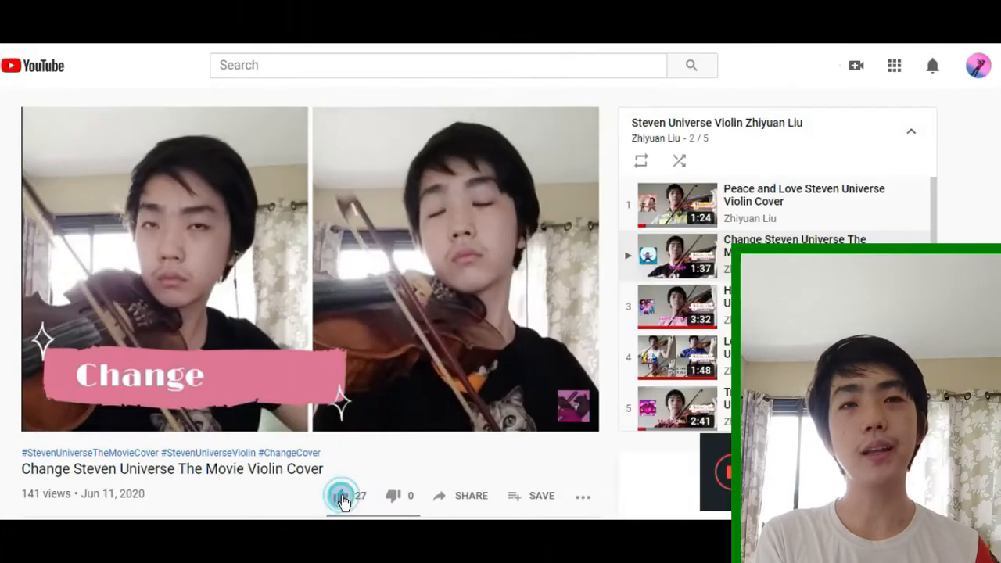
click(341, 496)
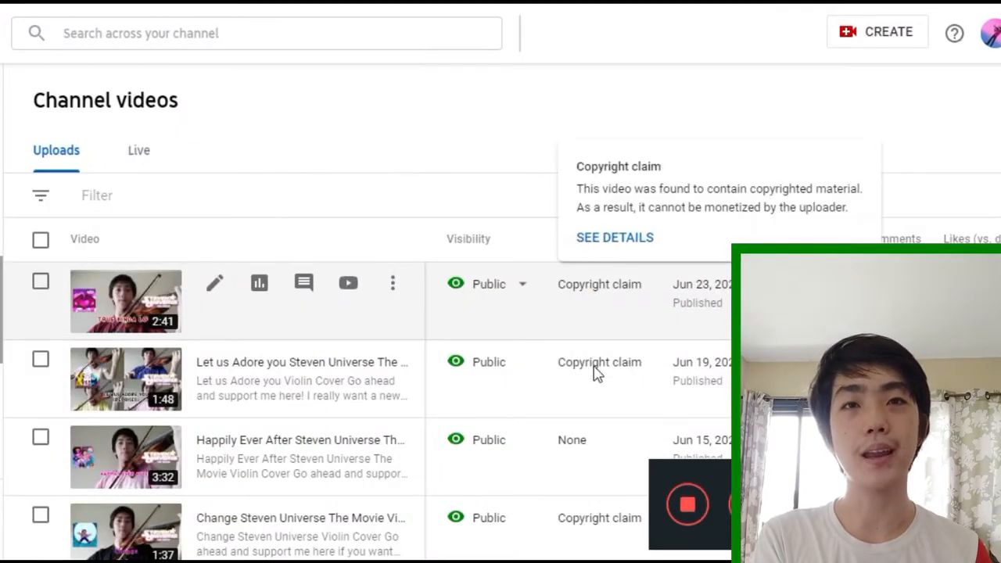
scroll(down, 3)
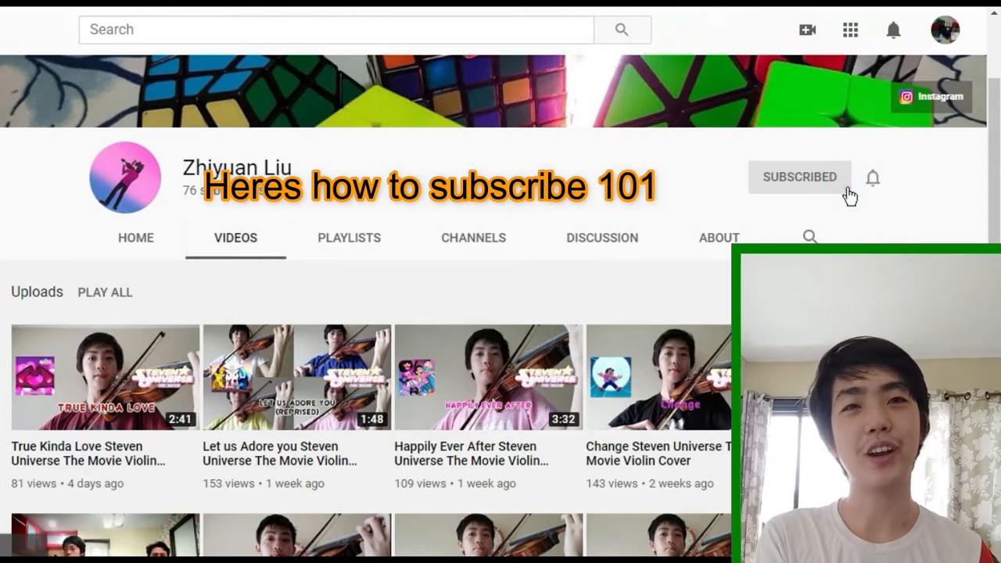
click(873, 179)
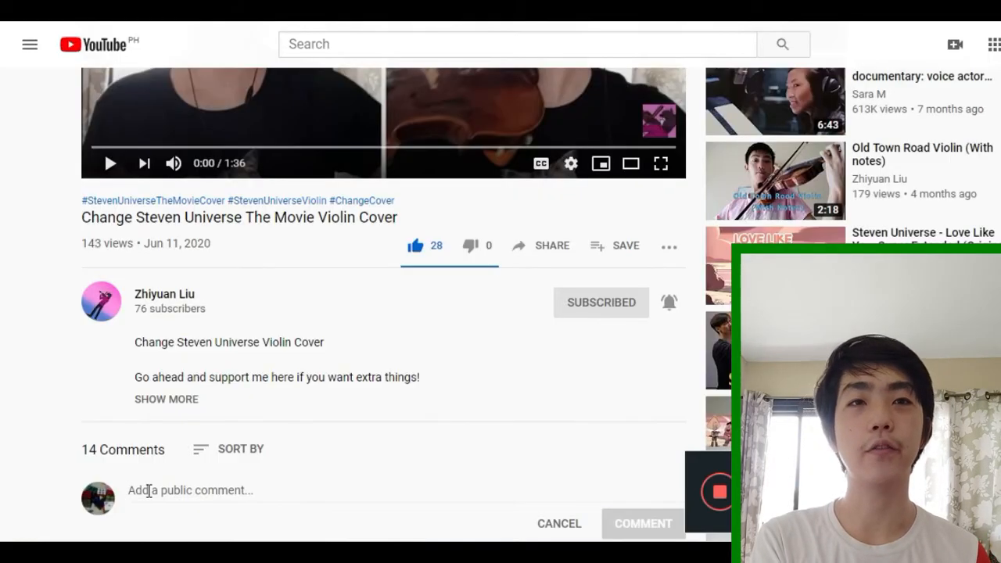
Start a comment reading 'someone please buy this gu' and scroll down to the official Drift Away video.
text(s)
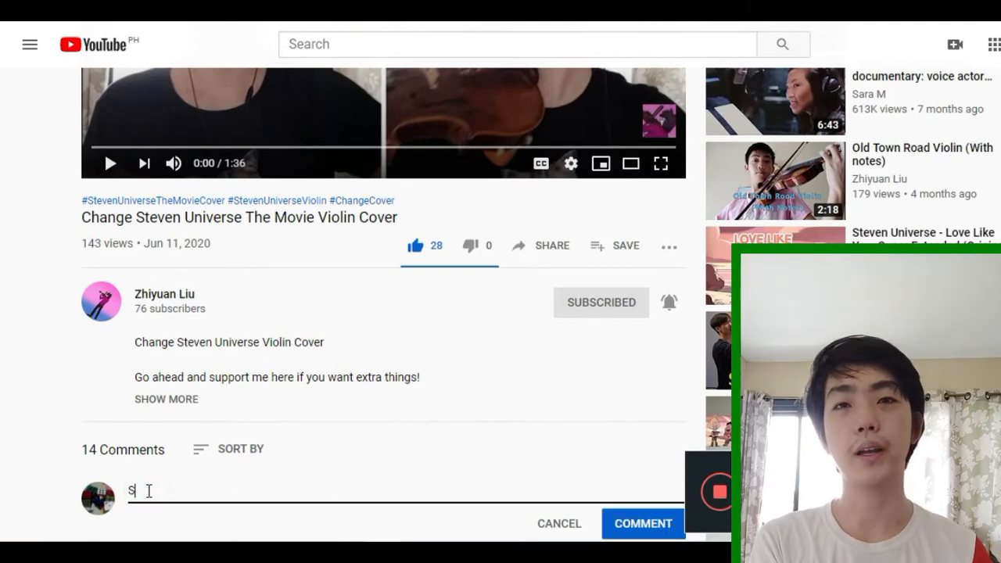
text(omeone p)
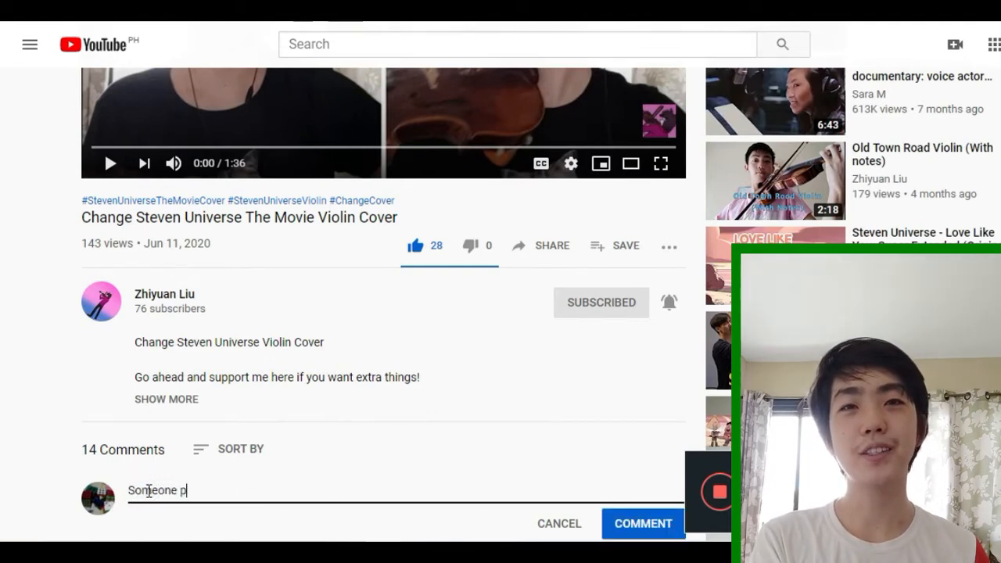
text(lease buy this gu)
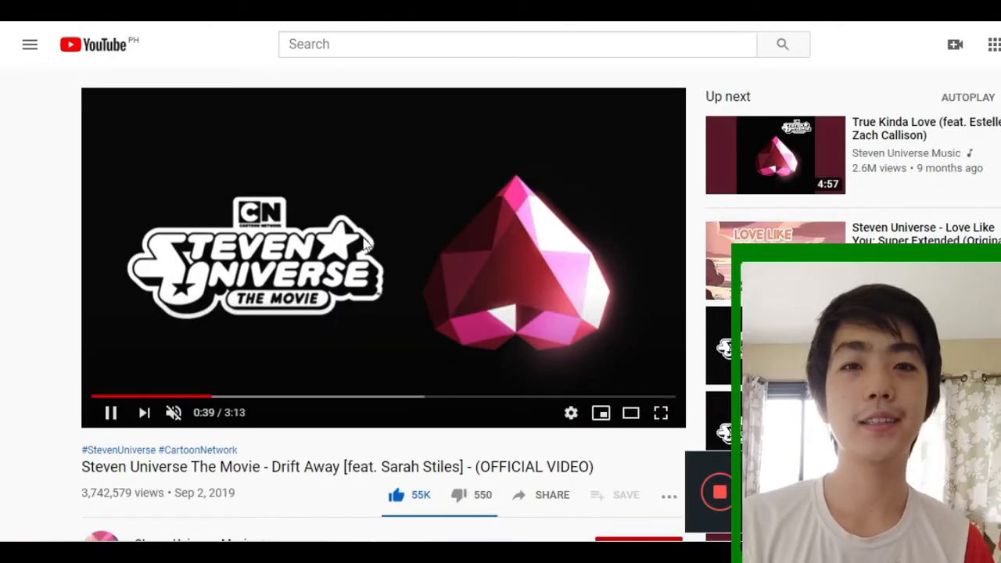
scroll(down, 3)
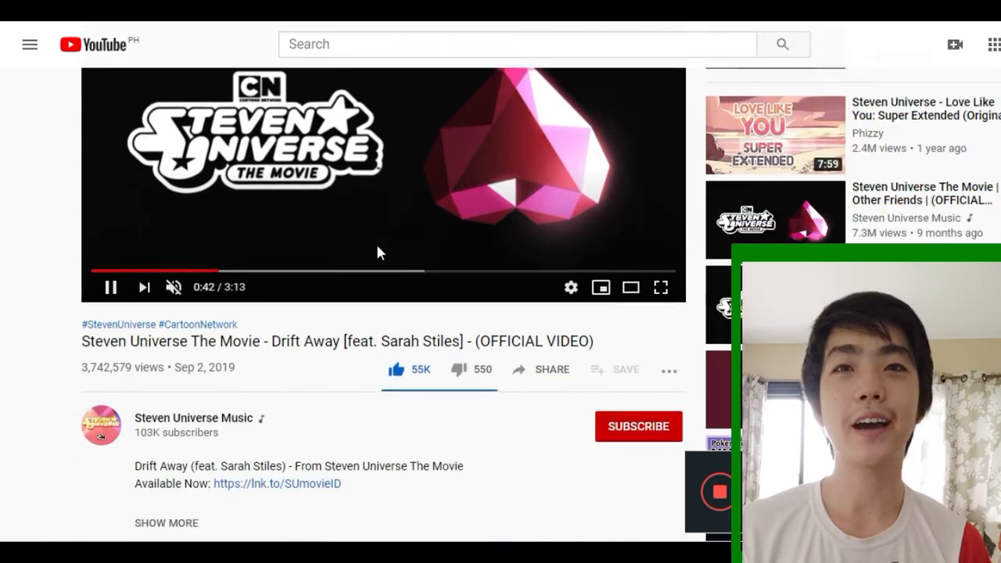
scroll(down, 3)
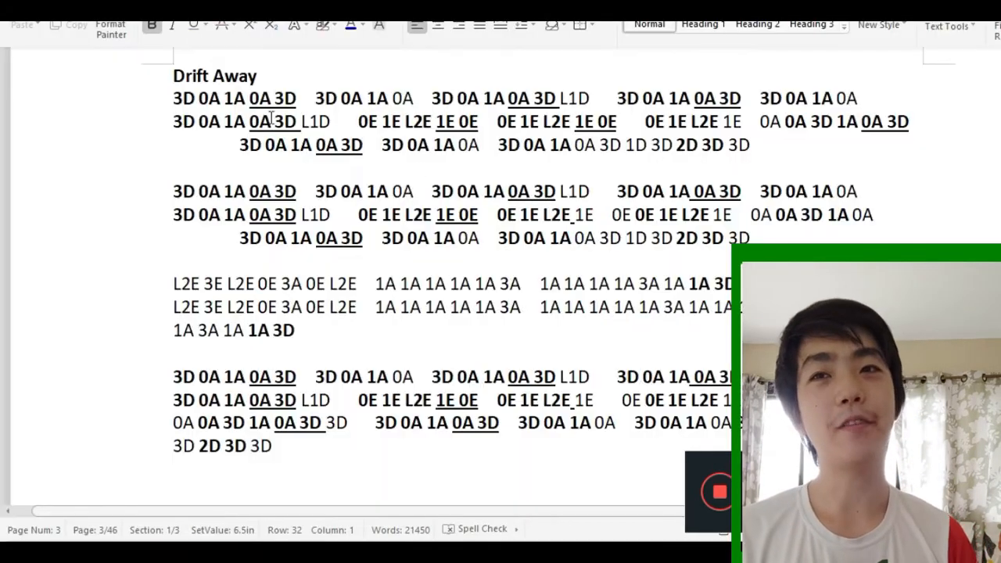
Insert a page break after the Drift Away notes to start a new blank page.
double_click(215, 75)
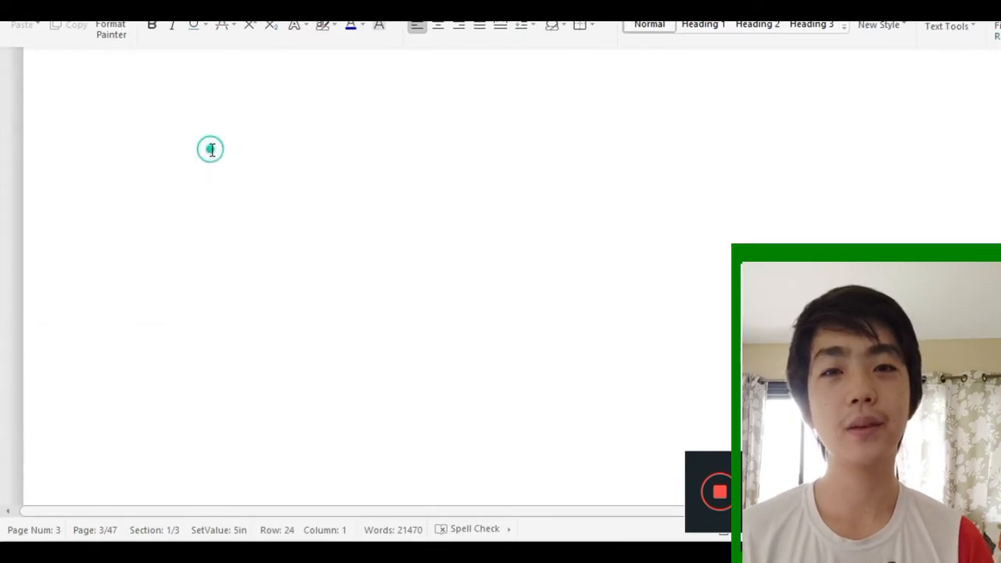
Write the heading 'Drift away violin I' with the notes '3D 0A 1A' on the new page.
text(Dri)
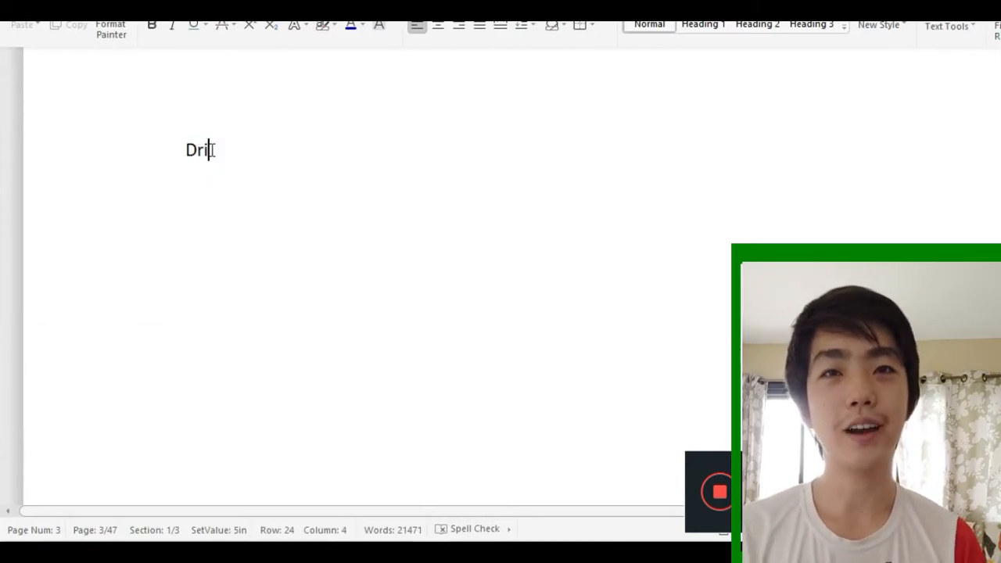
text(ft away violi)
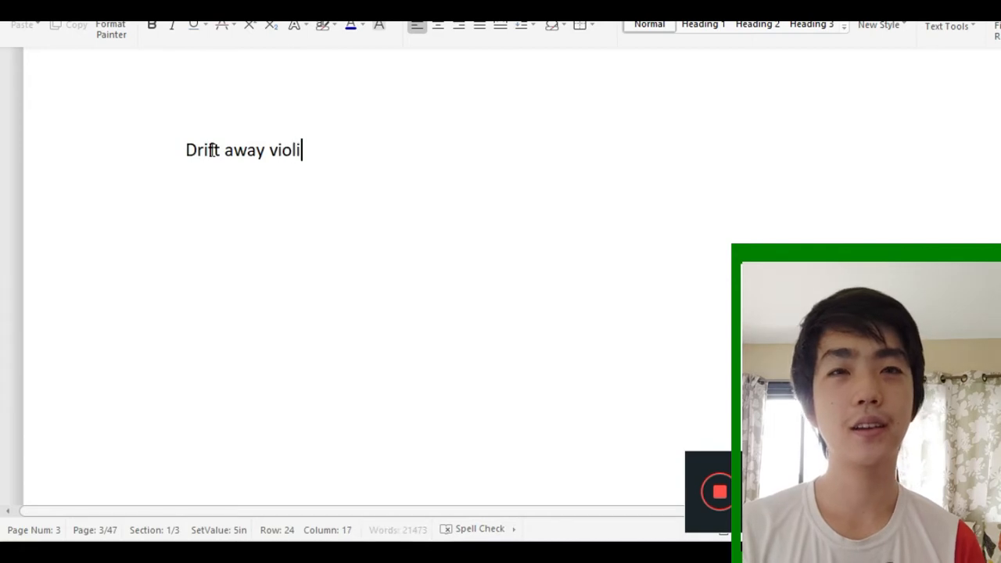
text(n I)
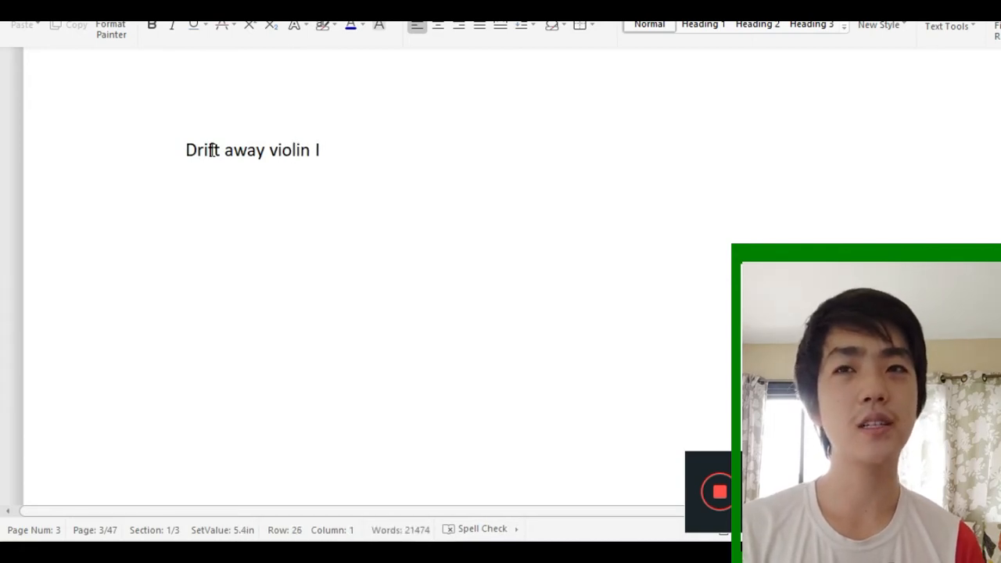
text(3D 0A)
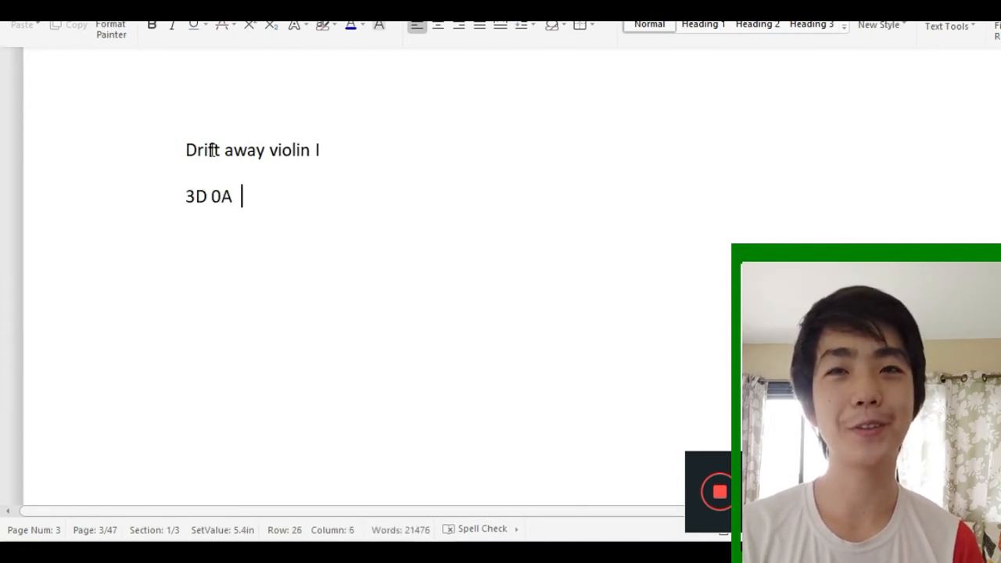
text(!)
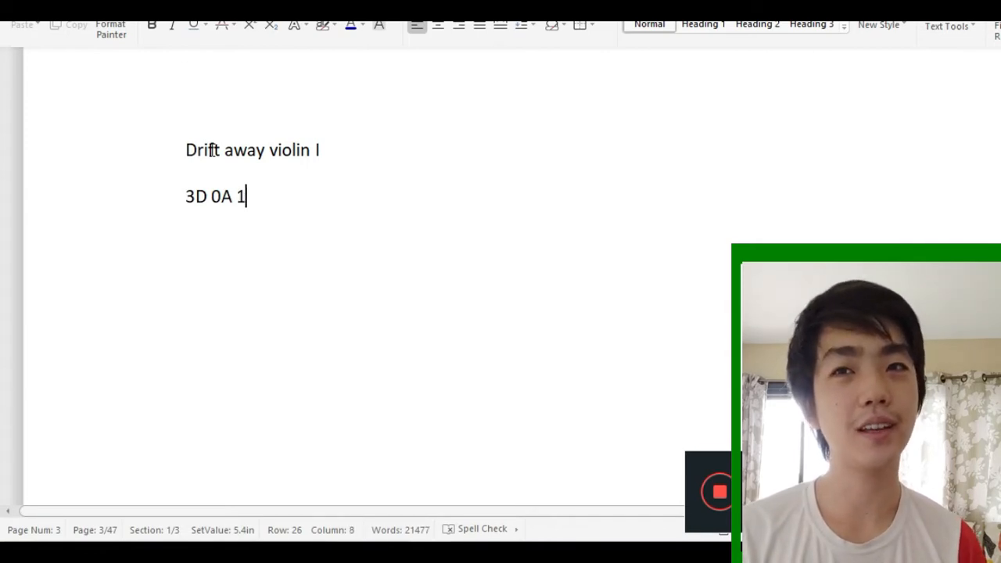
text(A)
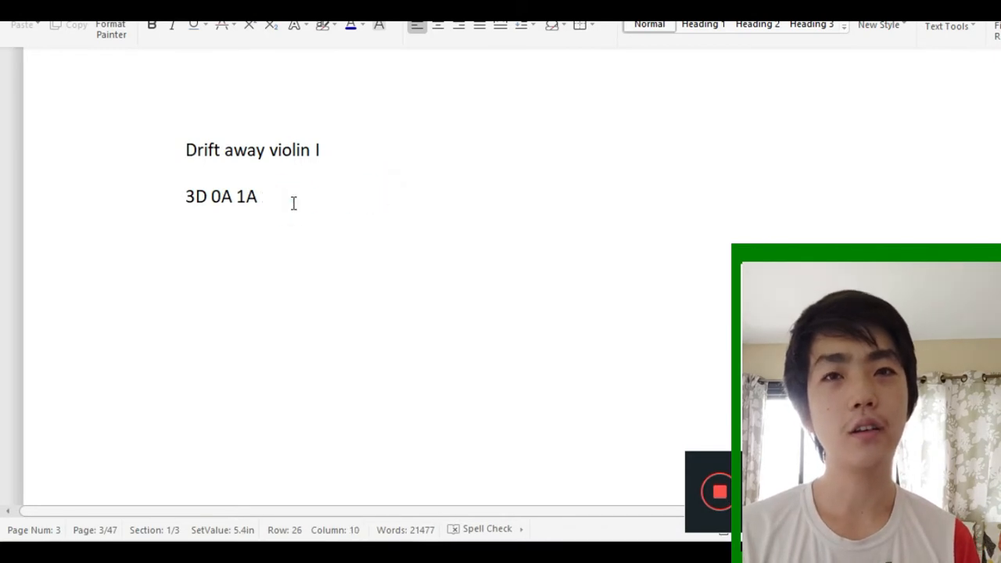
text(1A)
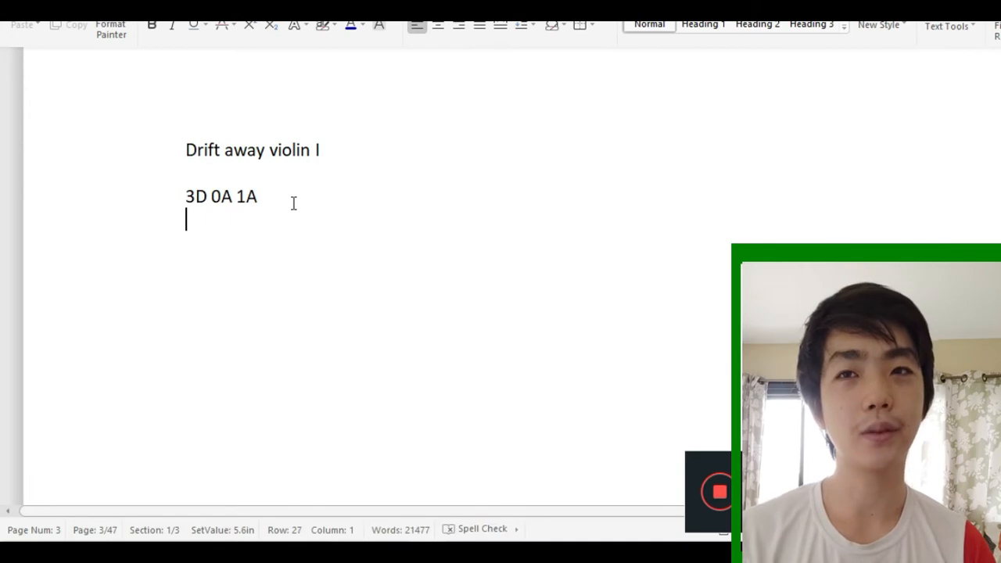
Add the line 'I want perfect pitch' below the notes.
text(I want perfe)
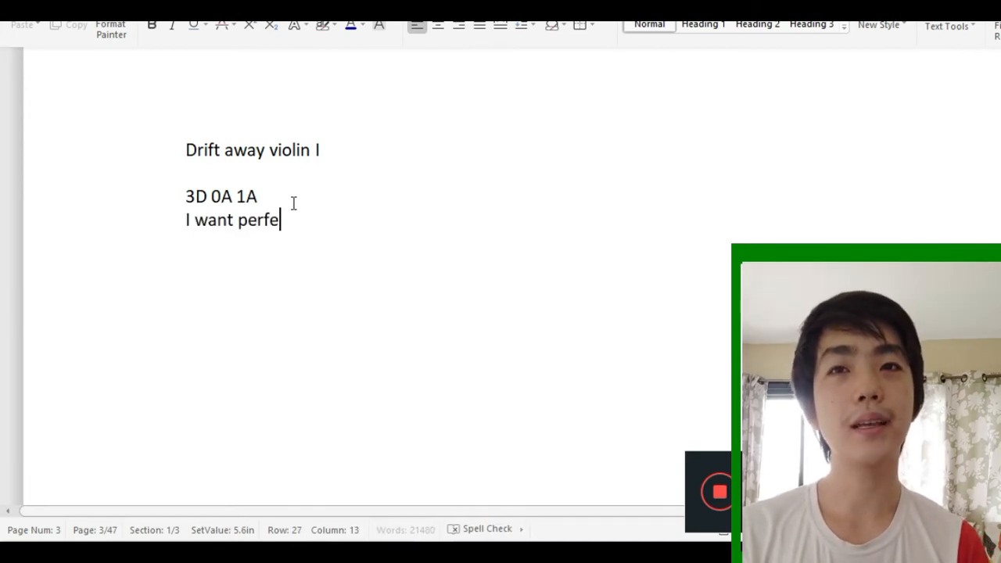
text(ct pitch)
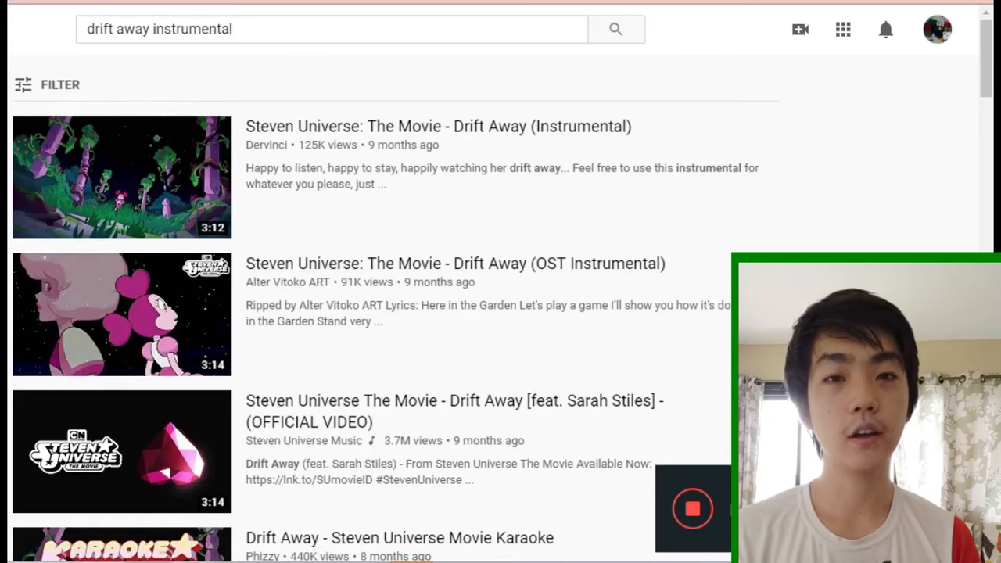
Open the Drift Away OST Instrumental video by Alter Vitoko ART from the results.
click(455, 263)
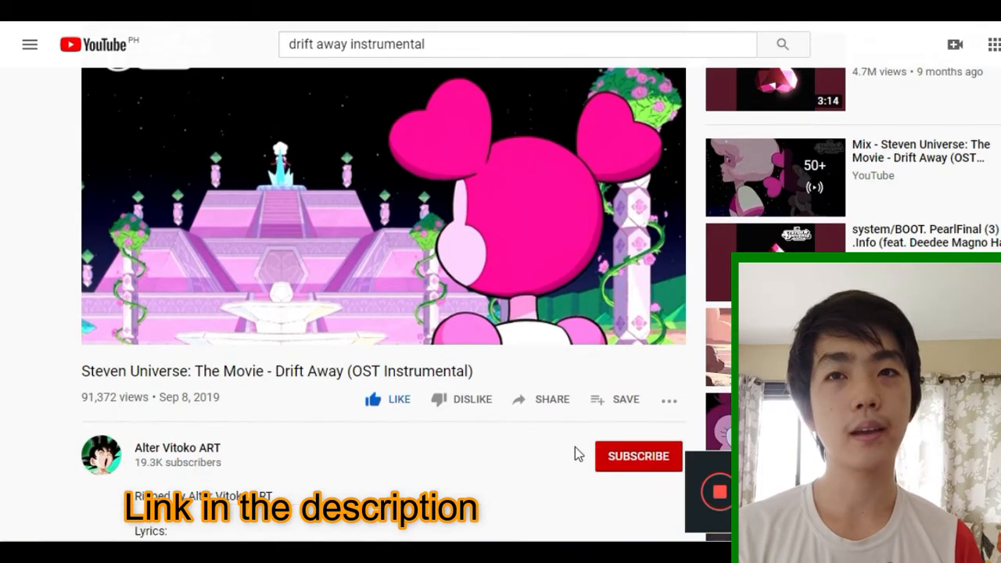
scroll(down, 3)
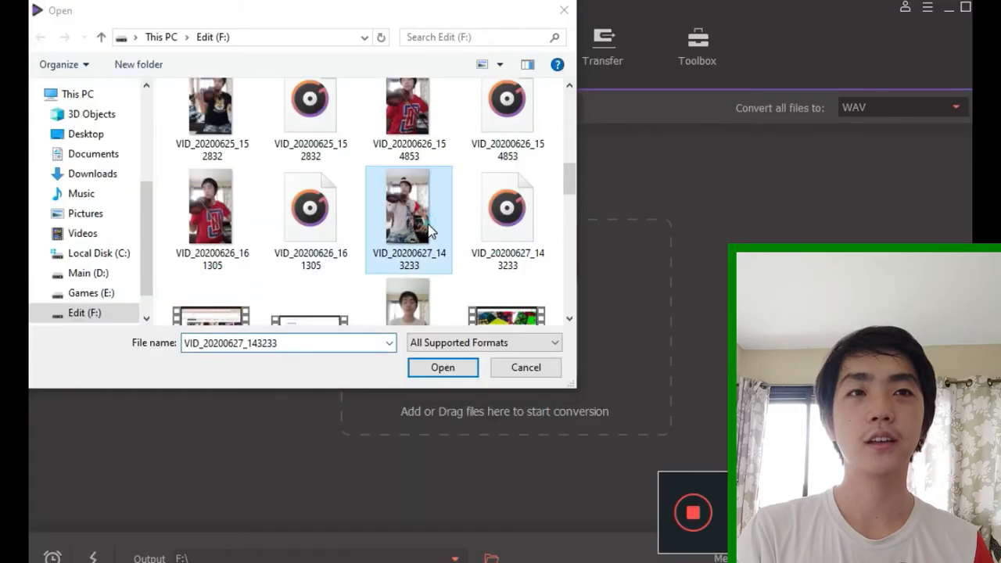
Load VID_20200627_143233.mp4 and convert it to WAV audio.
click(443, 368)
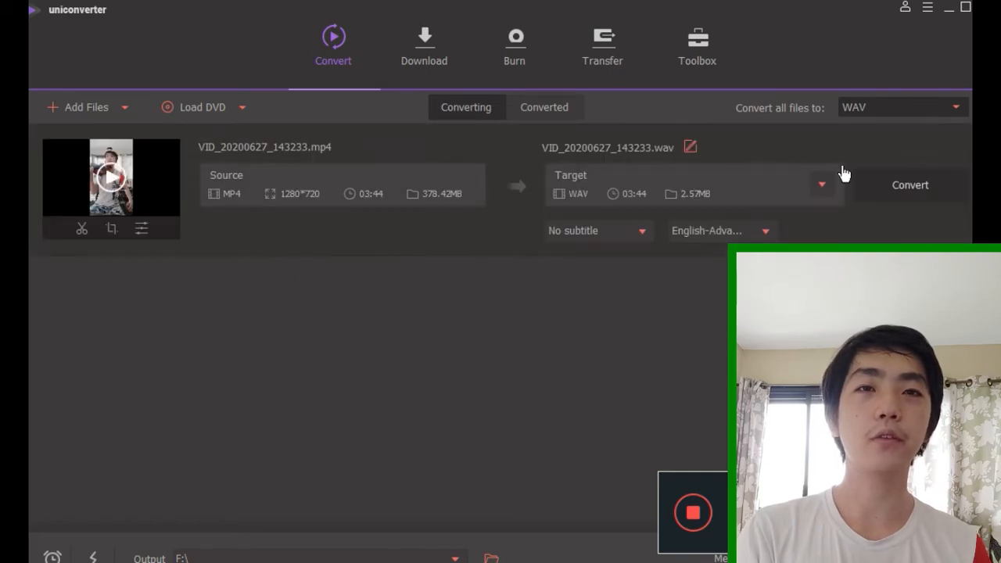
click(911, 185)
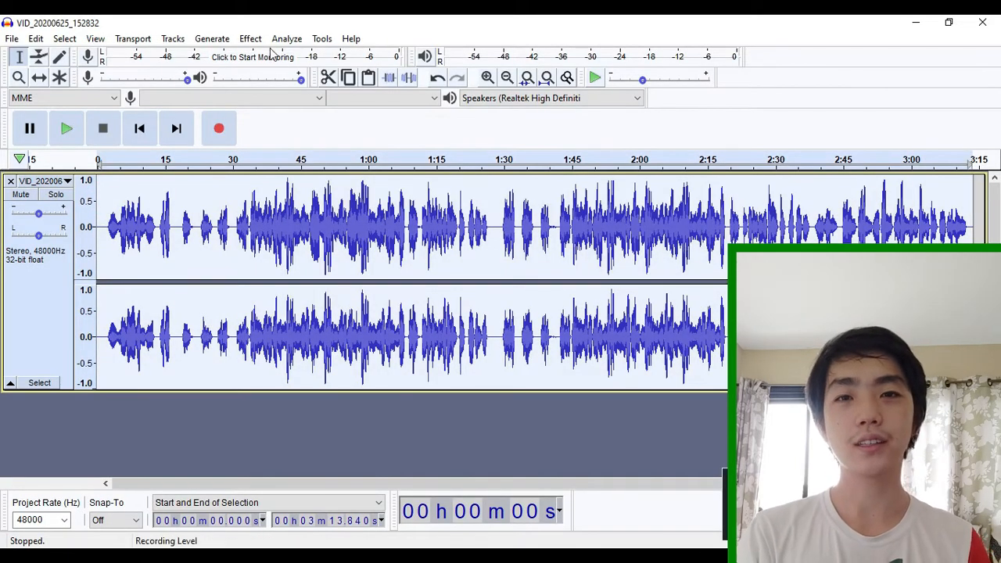
Apply reverb with the room size reduced to 74 to the violin recording.
click(250, 38)
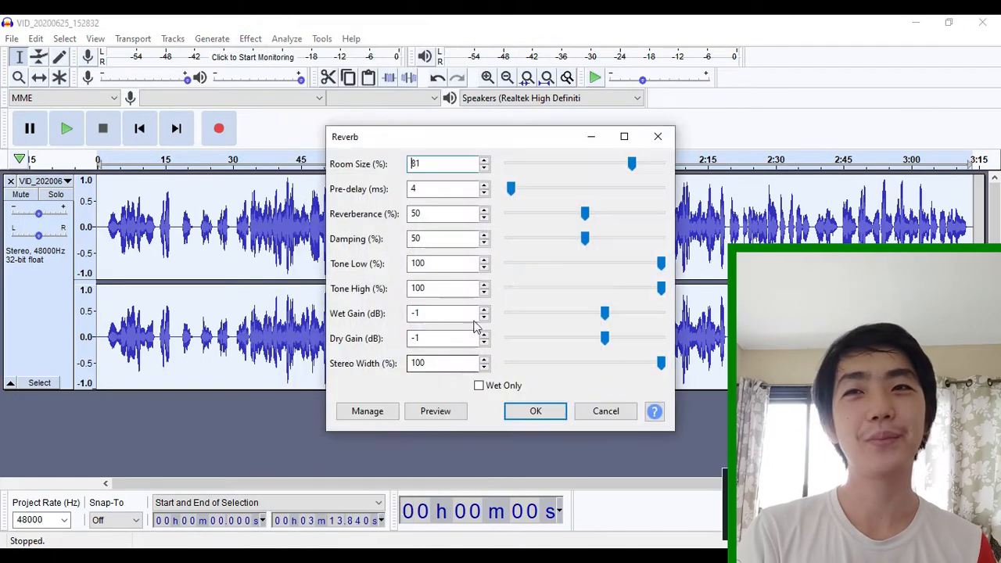
drag(632, 164, 619, 164)
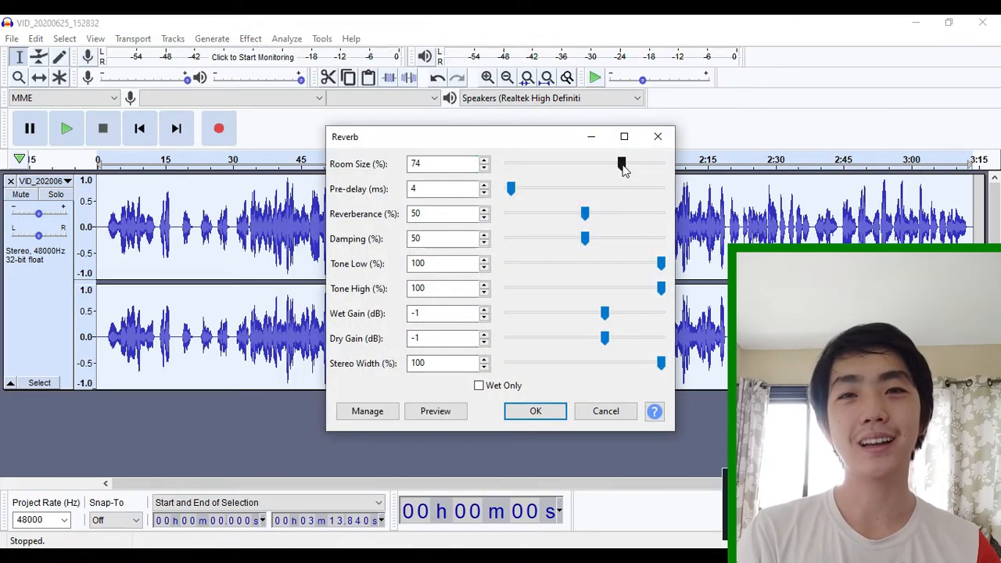
click(535, 410)
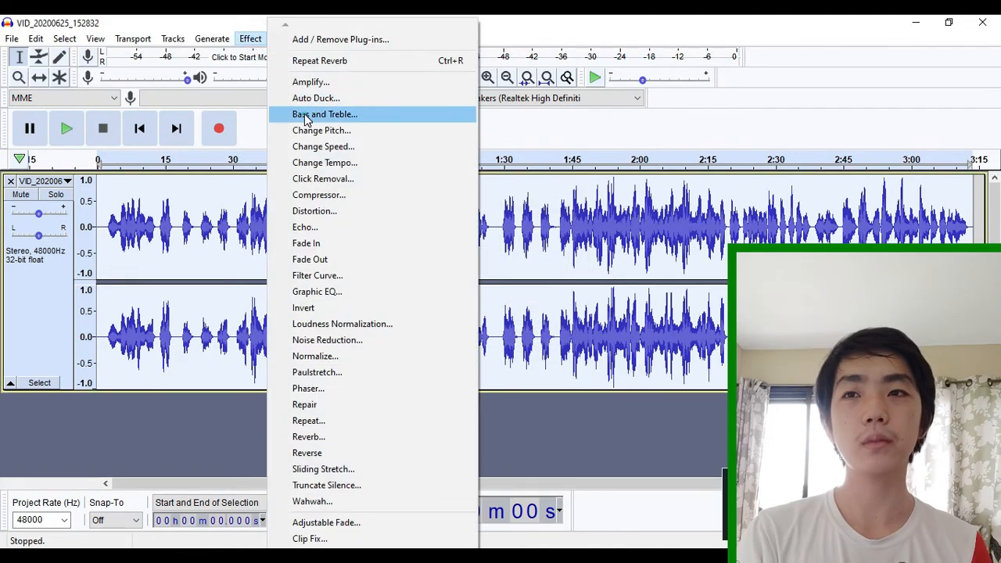
Raise the bass level in the Bass and Treble effect.
click(324, 114)
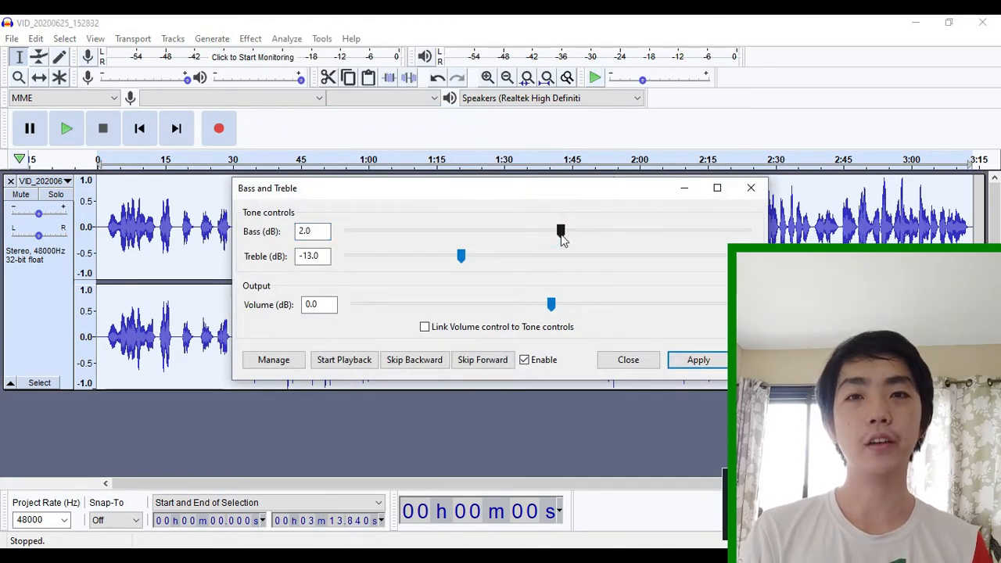
drag(560, 232, 523, 231)
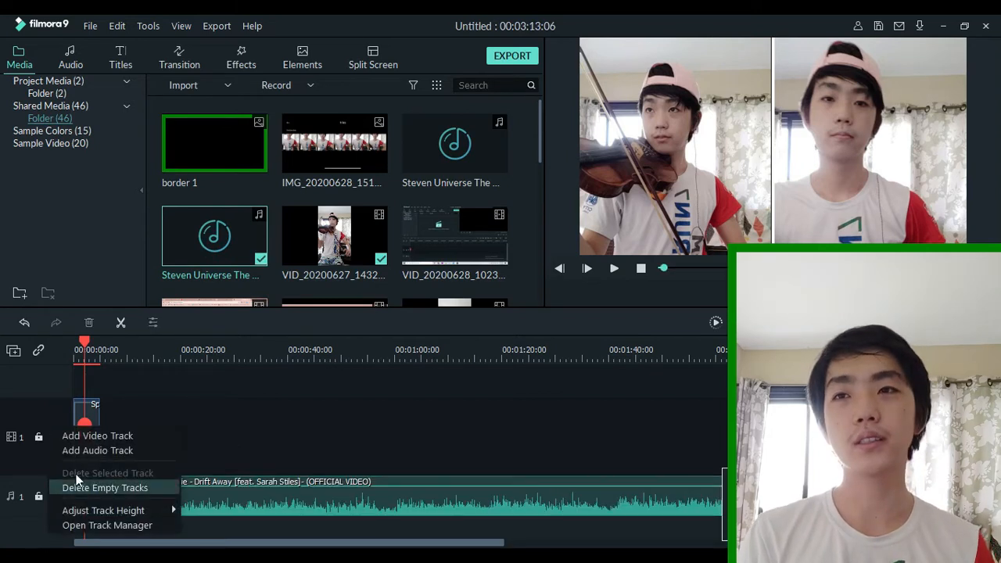
Delete the empty tracks from the timeline holding the violin clip and Drift Away audio.
click(104, 488)
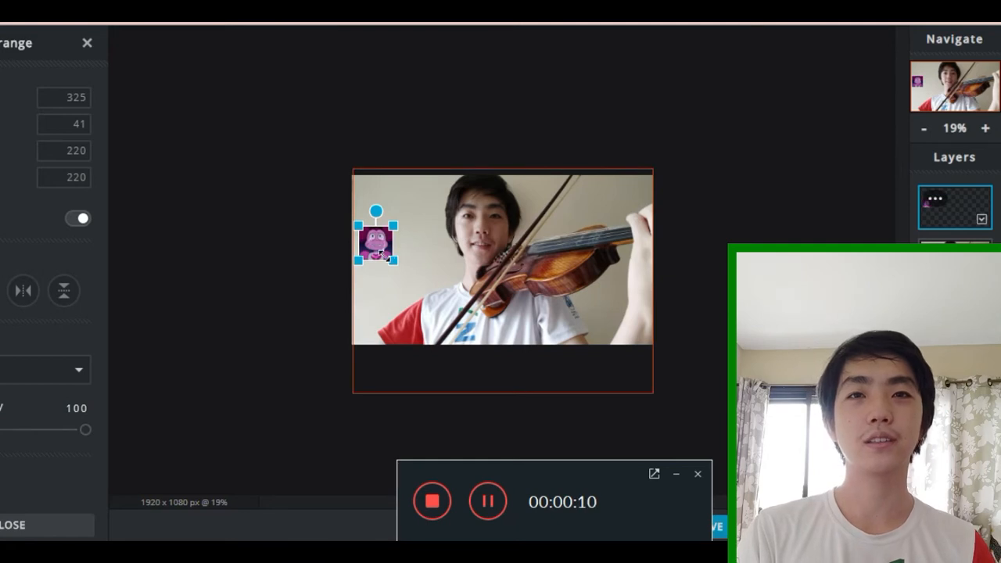
Place the Steven Universe sticker at the photo's upper left and add the title text 'DRIFT AWAY'.
drag(375, 243, 383, 260)
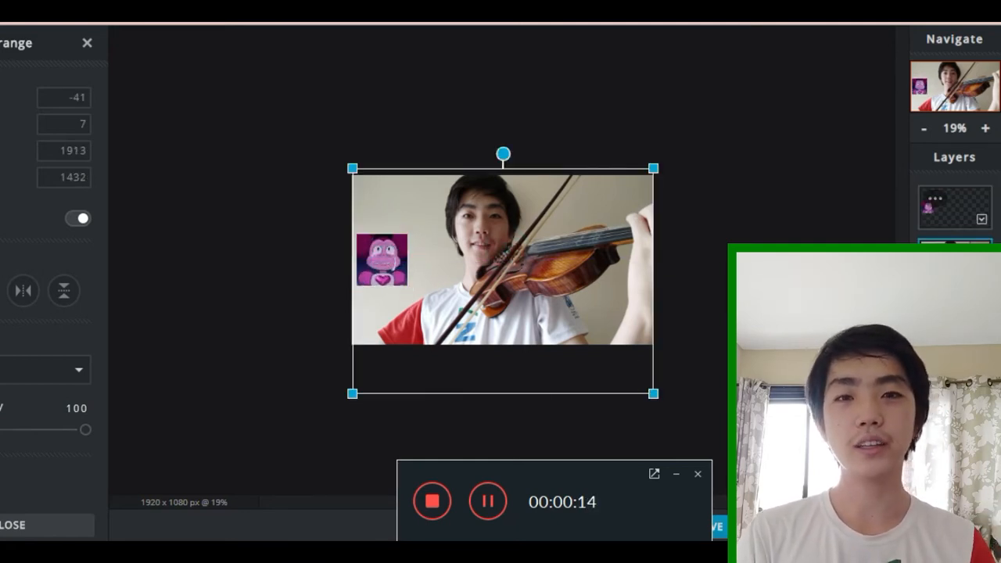
click(62, 290)
text(DRIFT)
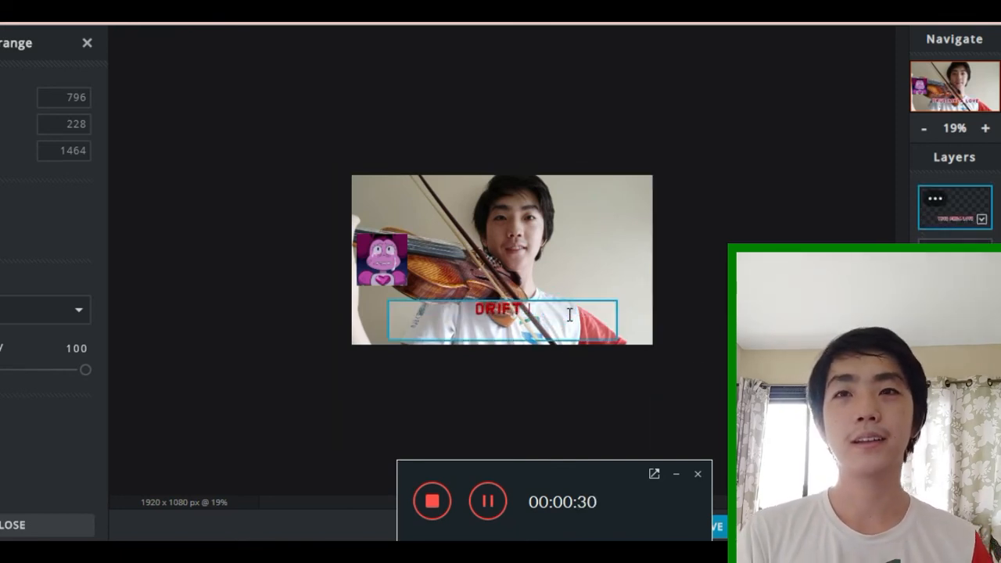
text(AWAY)
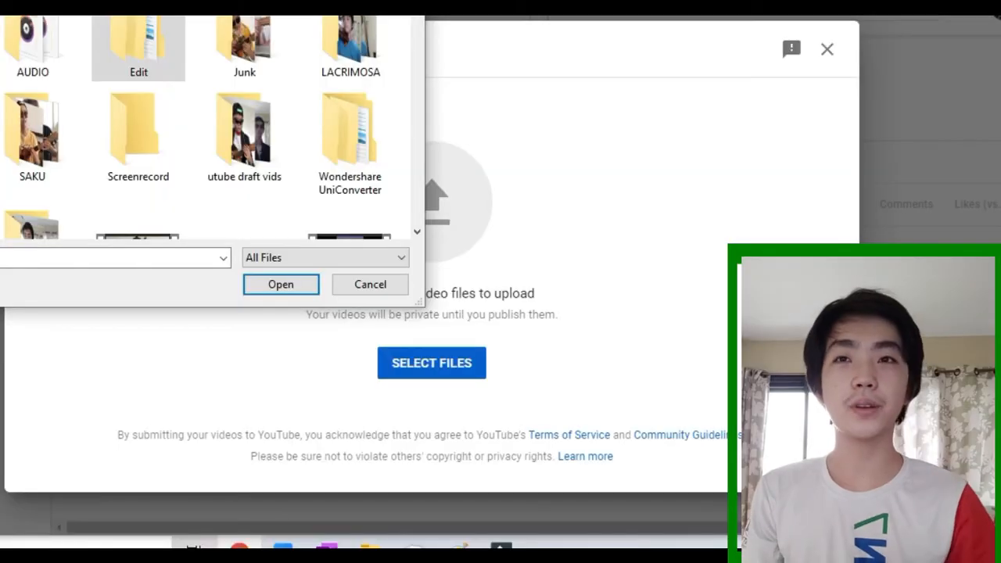
Open the Edit folder in the upload file picker and scroll through the violin videos.
double_click(138, 44)
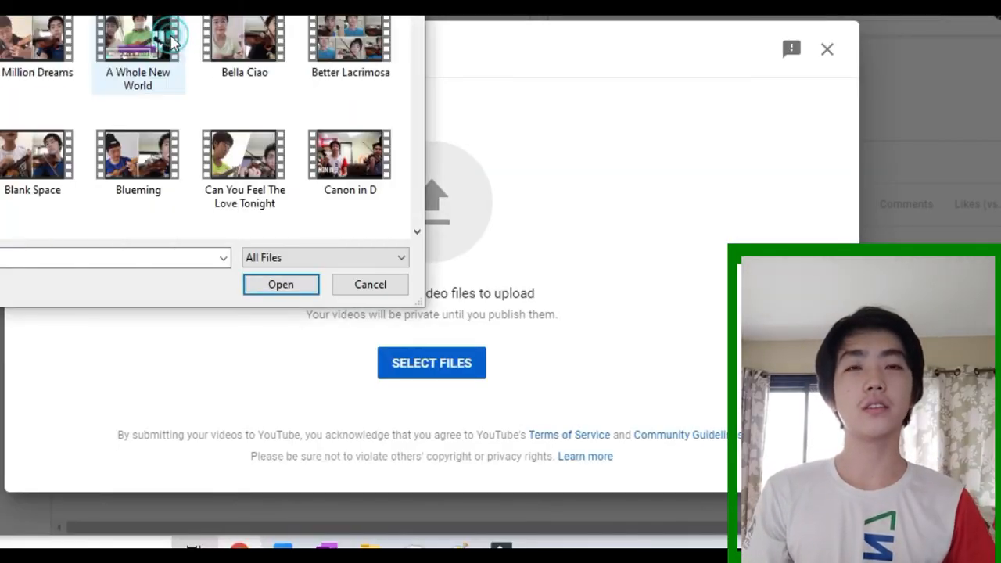
scroll(down, 3)
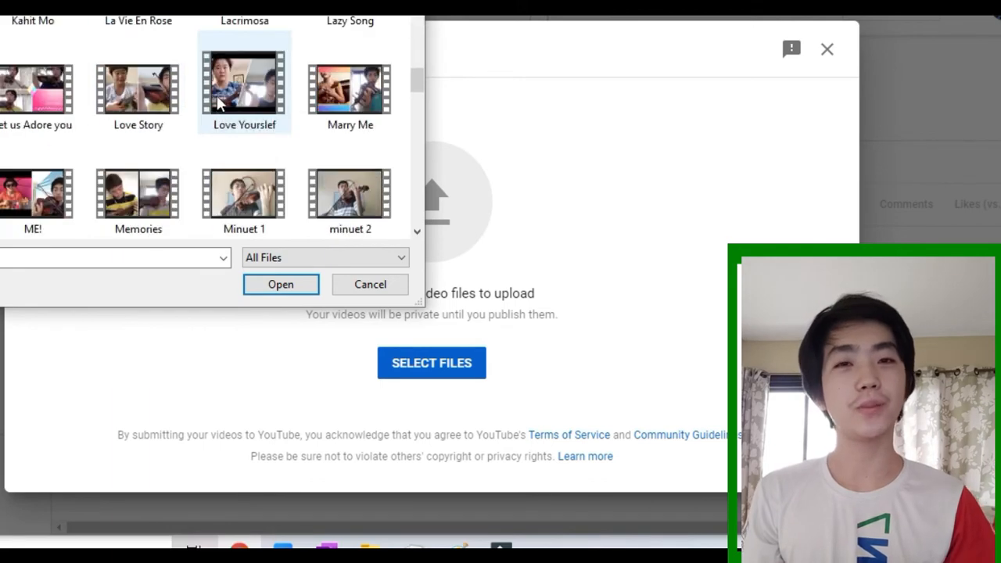
scroll(down, 3)
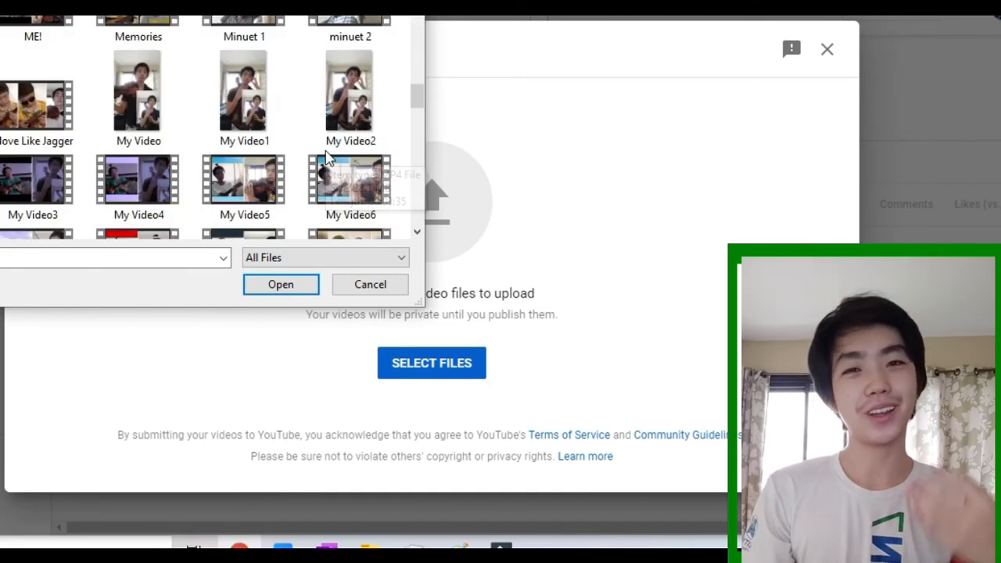